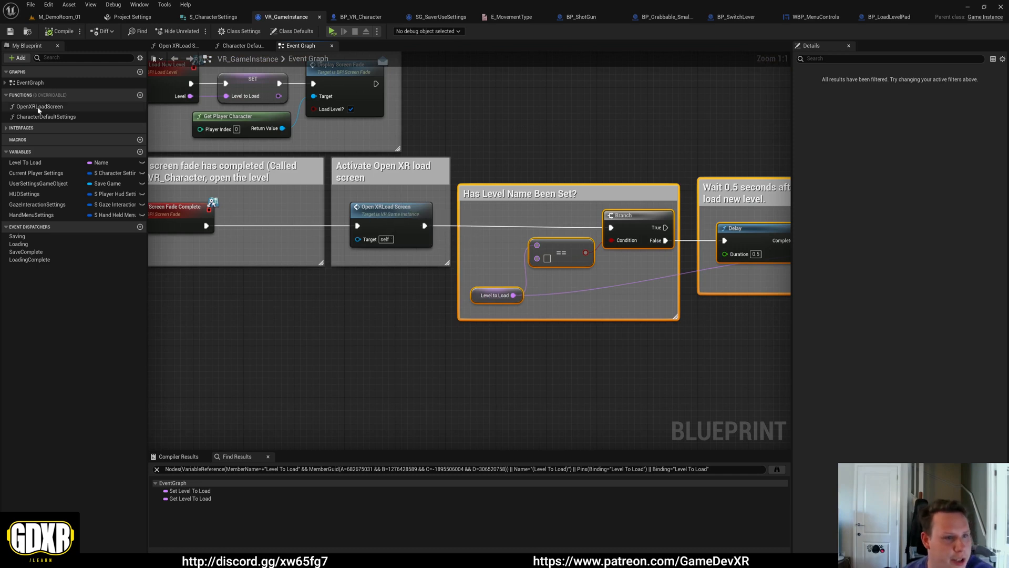
# Show the OpenXRLoadScreen function graph zoomed out to reveal its clear, splash and show-loading-screen nodes
pyautogui.click(39, 107)
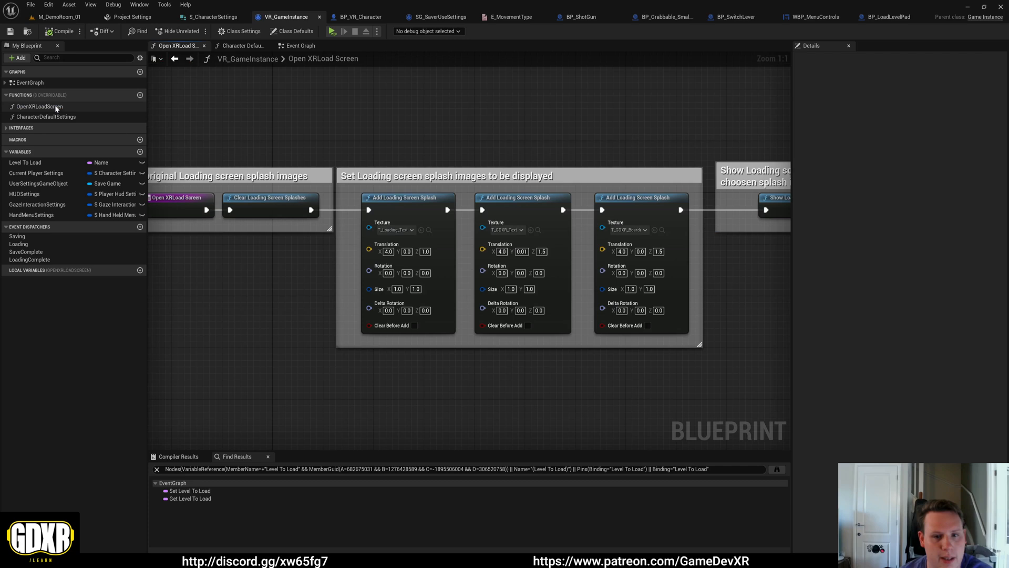
pyautogui.scroll(-3)
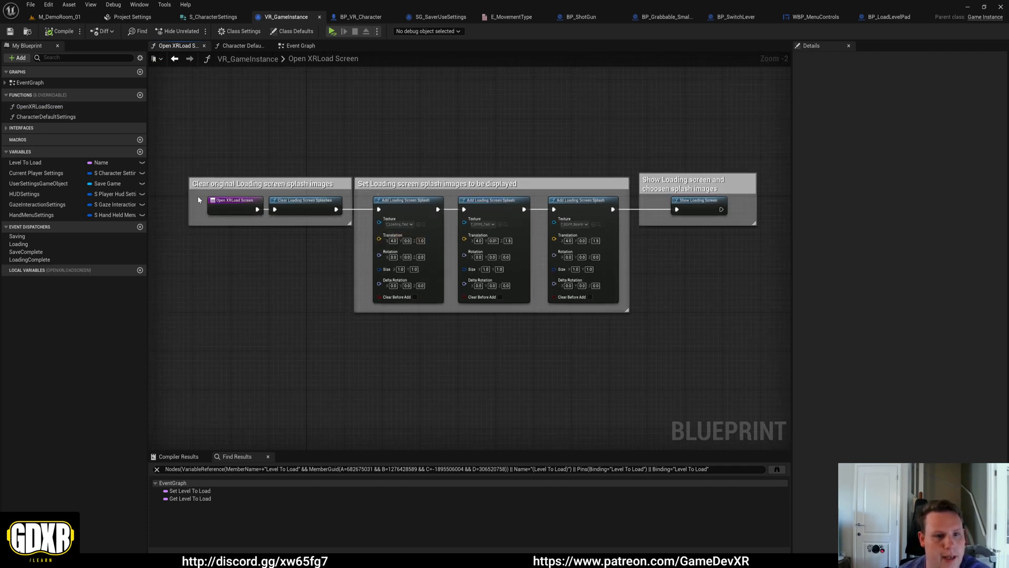
pyautogui.click(225, 200)
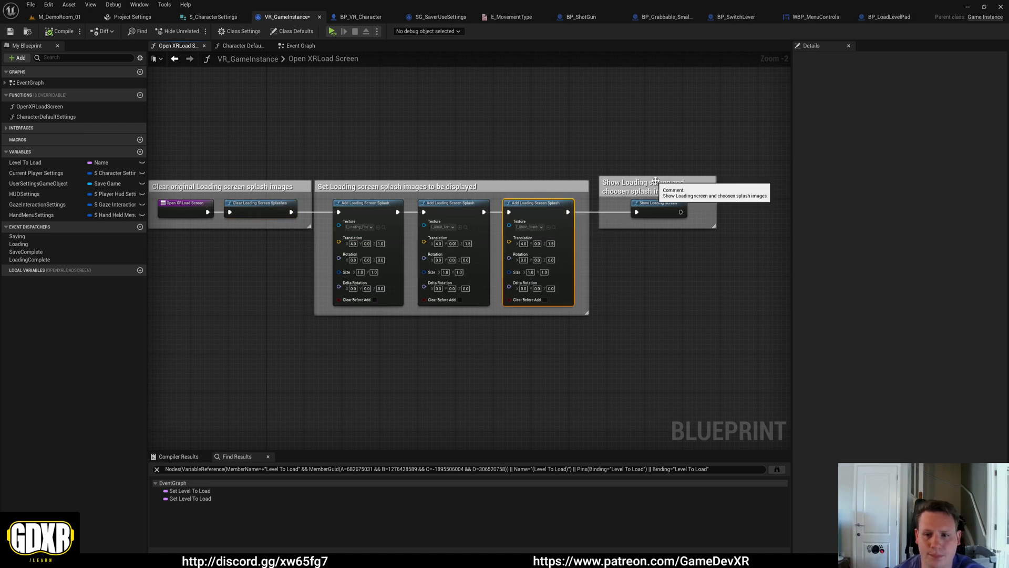
# Assign a different texture asset to the middle Add Loading Screen Splash node
pyautogui.click(644, 187)
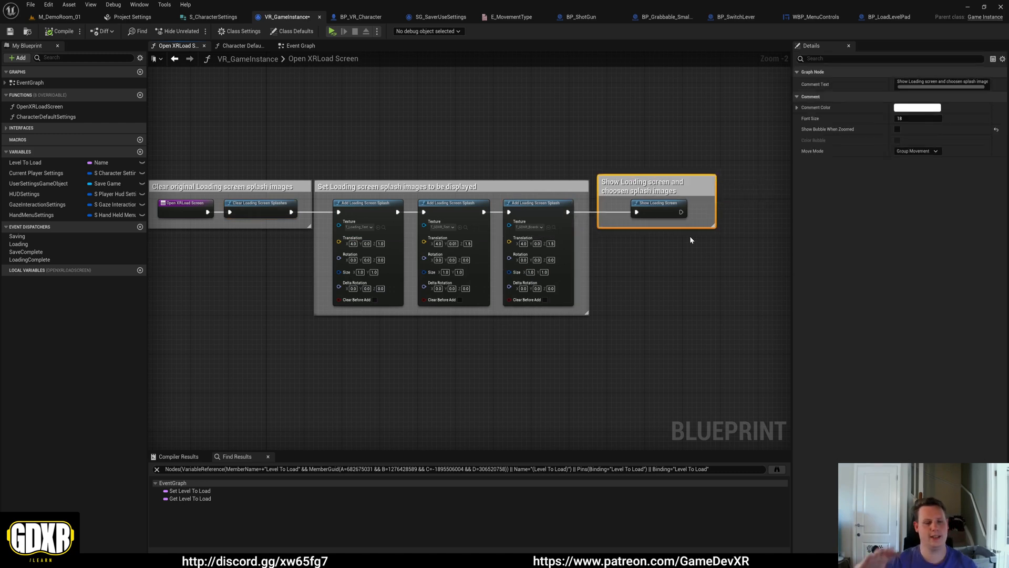
pyautogui.click(440, 227)
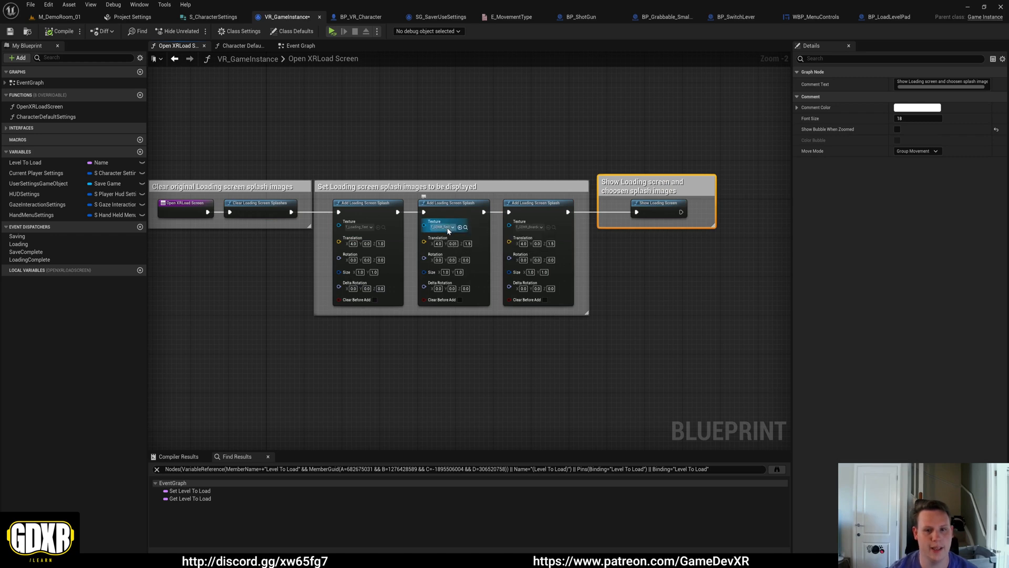
pyautogui.click(439, 227)
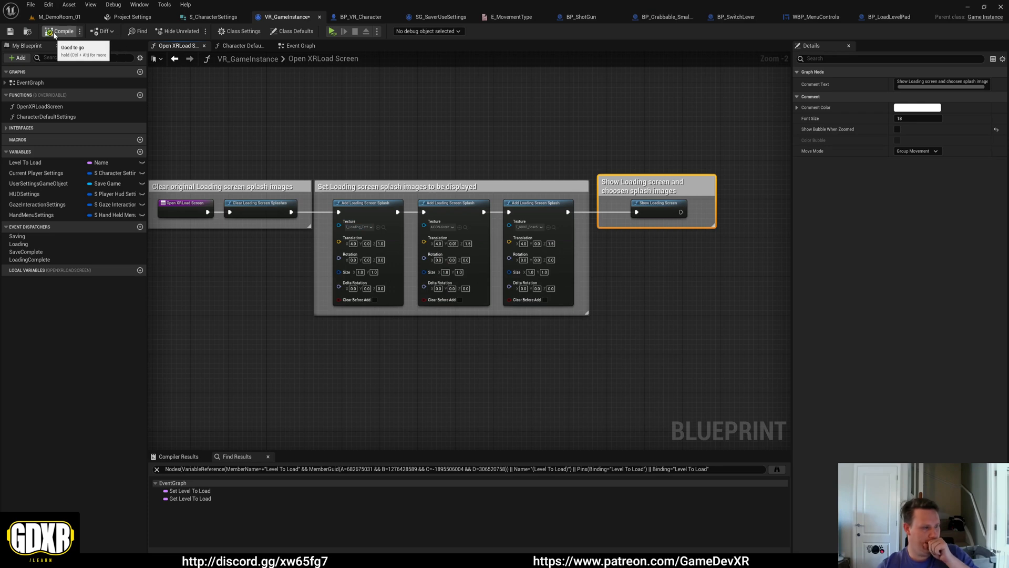
pyautogui.moveTo(333, 31)
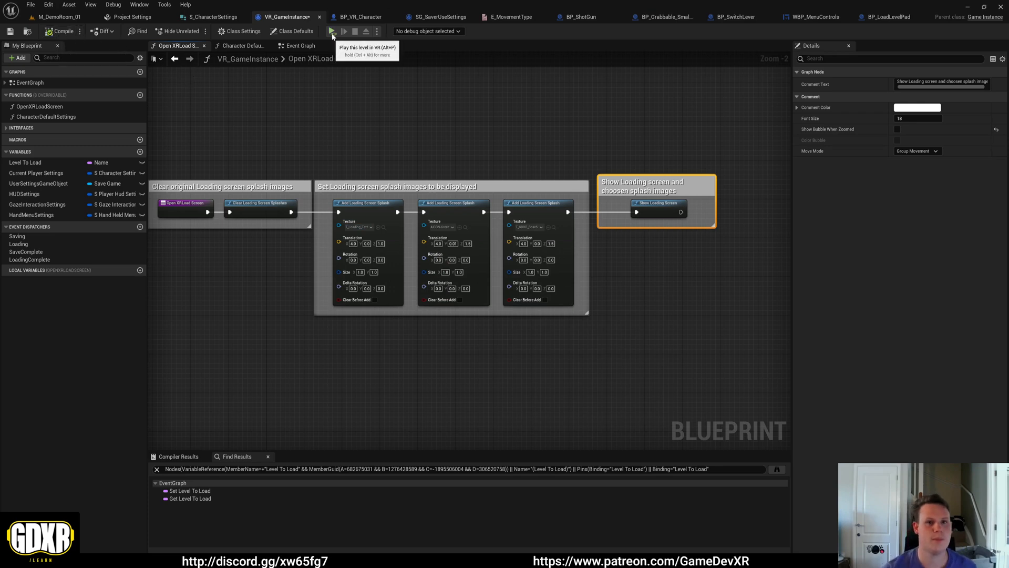
pyautogui.click(332, 30)
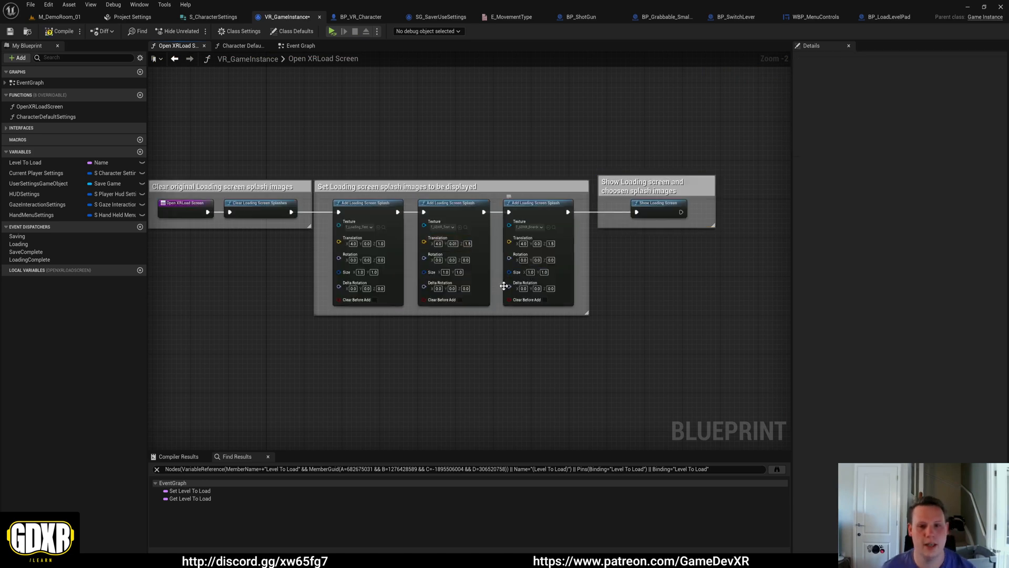
pyautogui.moveTo(561, 161)
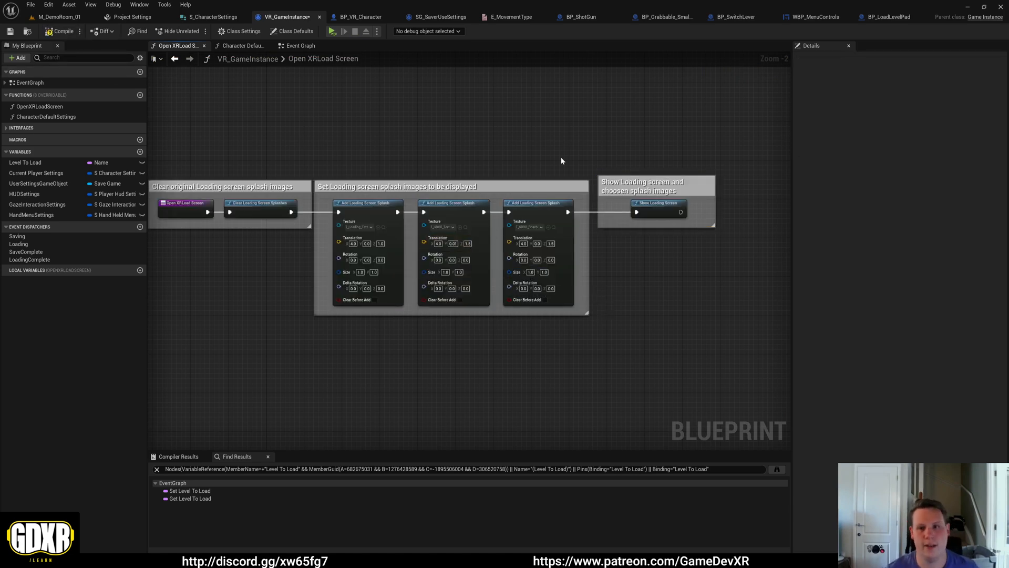
pyautogui.moveTo(62, 30)
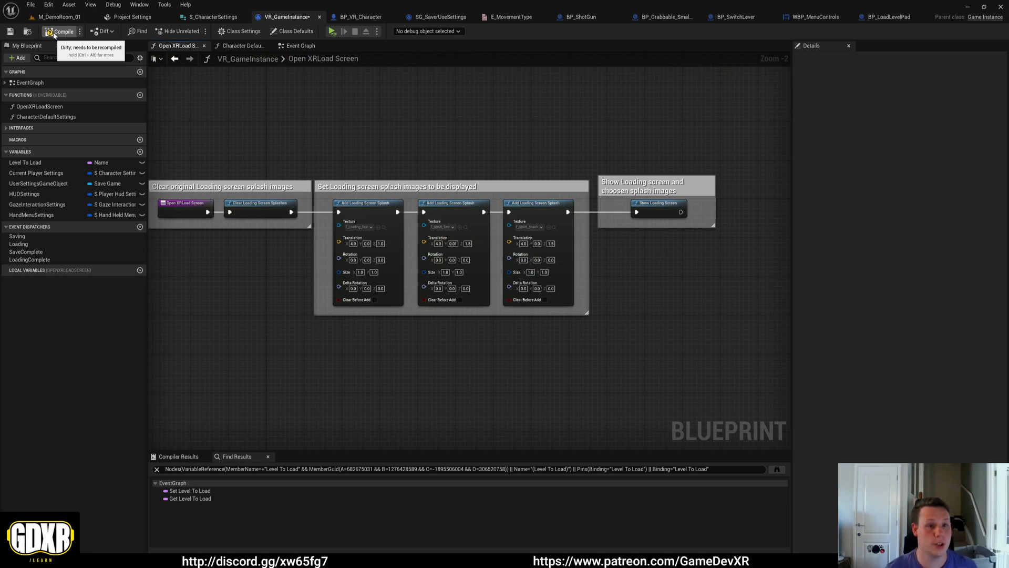